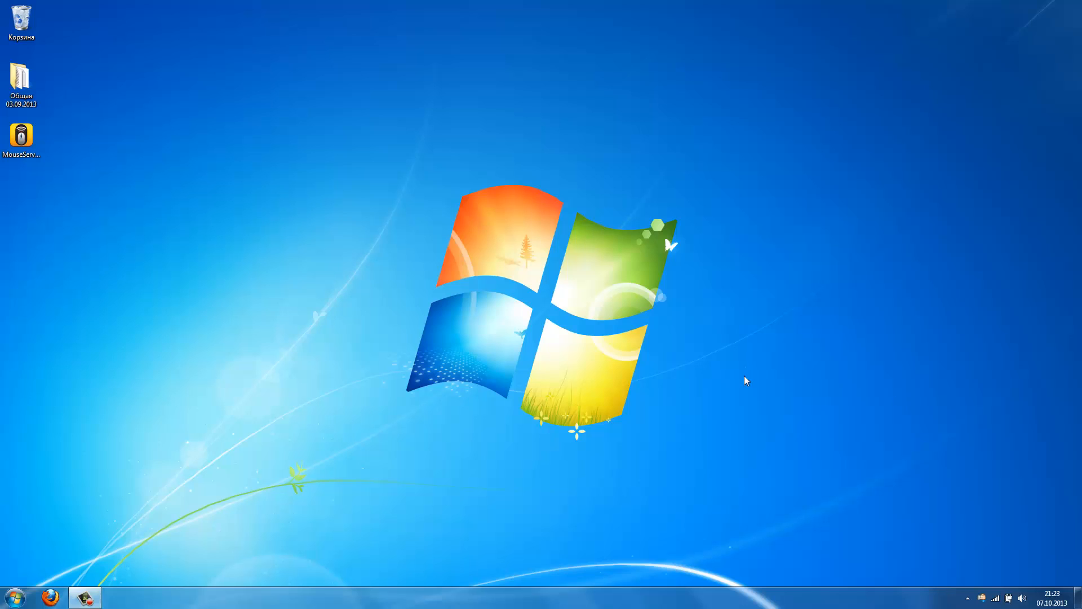
pyautogui.moveTo(411, 312)
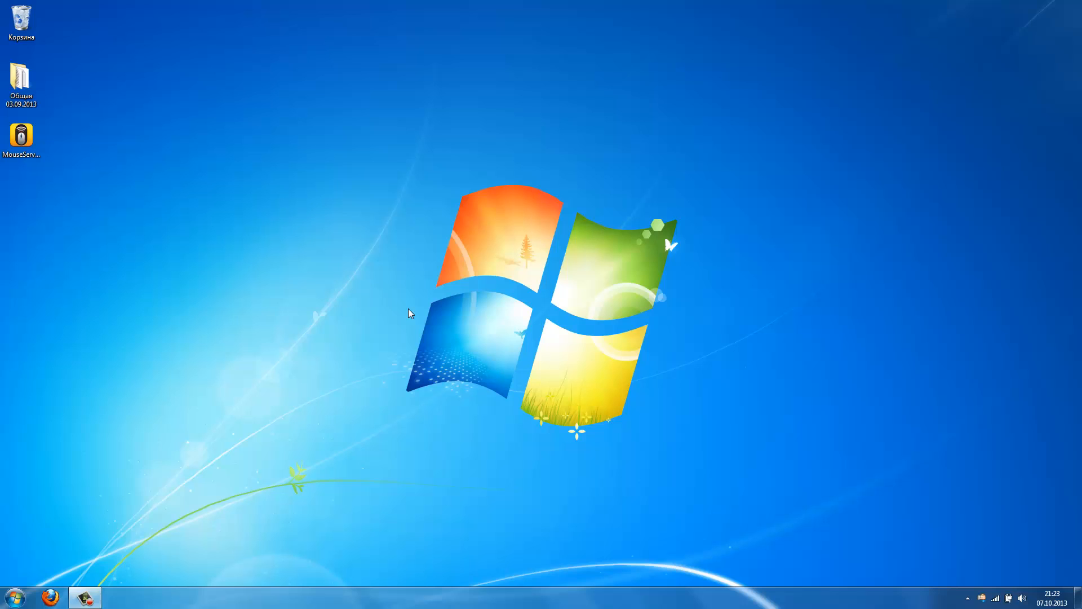
# - Launch the MouseServer installer from its desktop icon
pyautogui.click(20, 134)
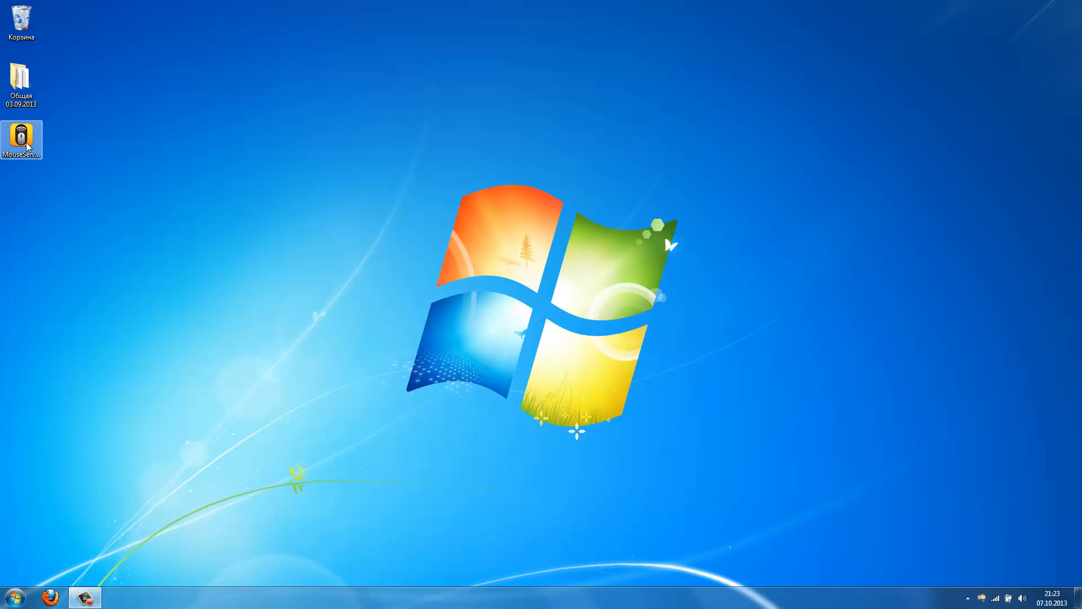
pyautogui.doubleClick(20, 137)
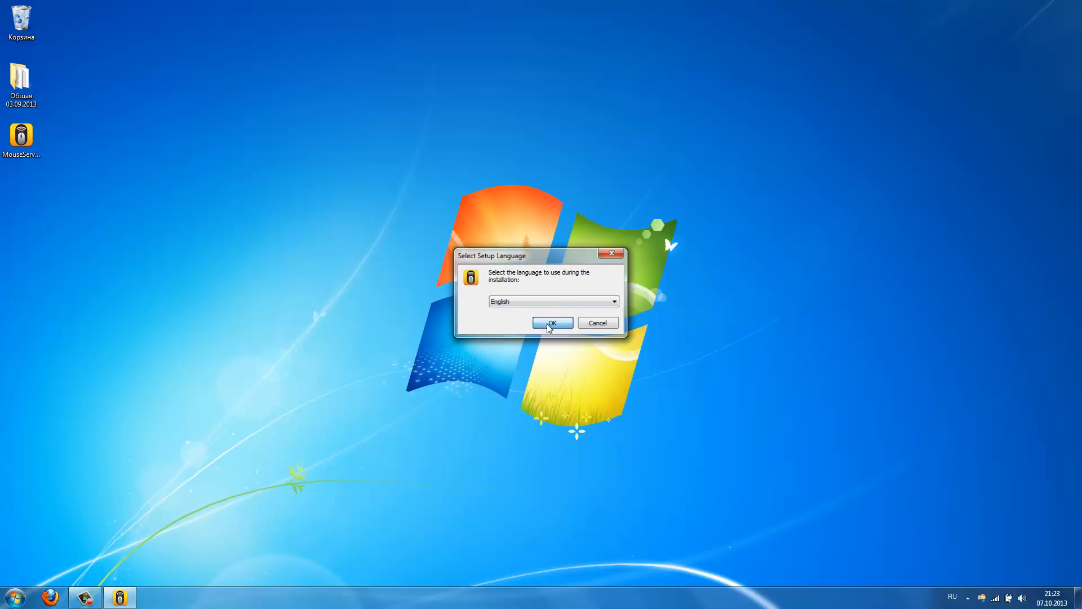
# - Install MouseServer in English to the default folder with a desktop icon, then finish and launch it
pyautogui.click(552, 324)
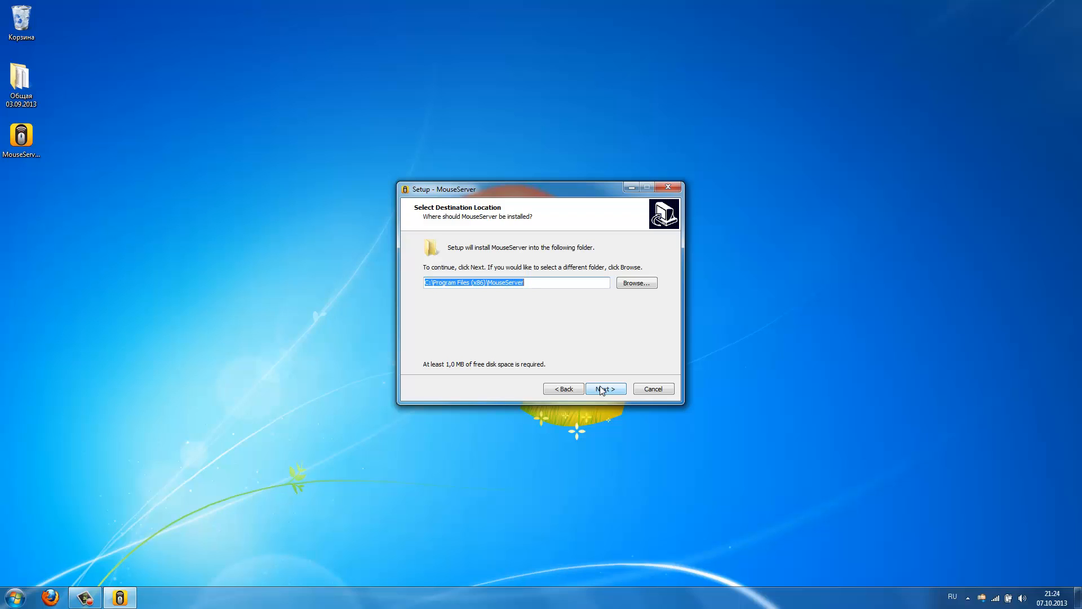
pyautogui.click(605, 389)
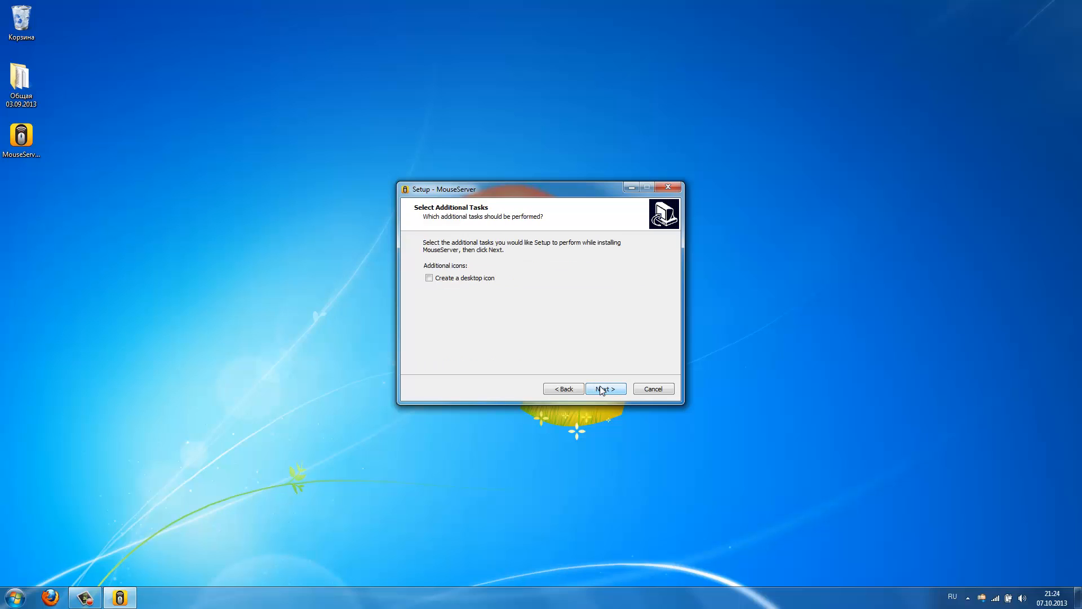
pyautogui.click(428, 277)
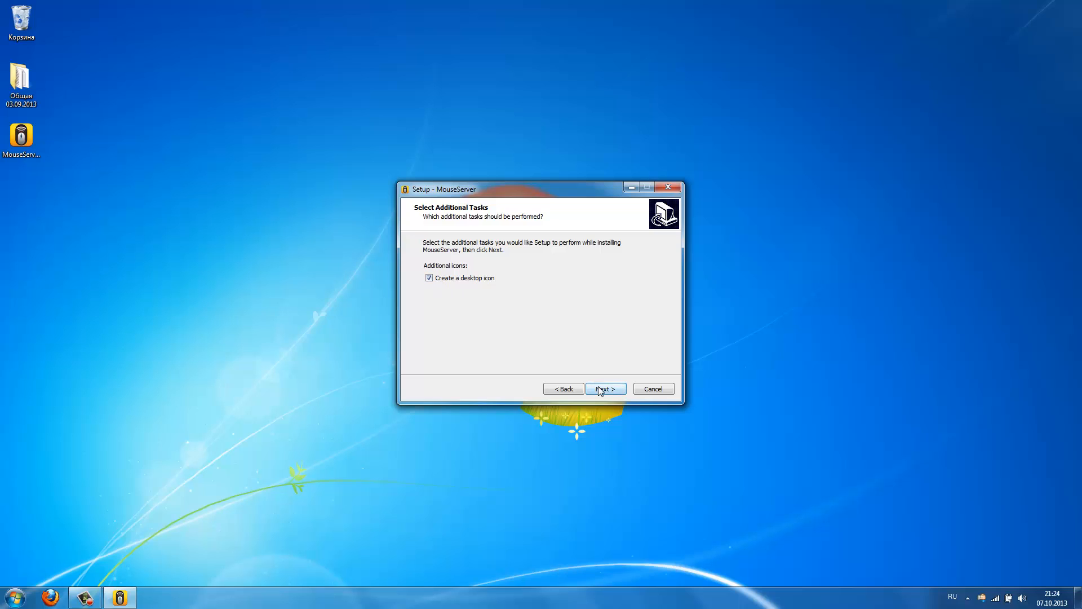
pyautogui.click(604, 389)
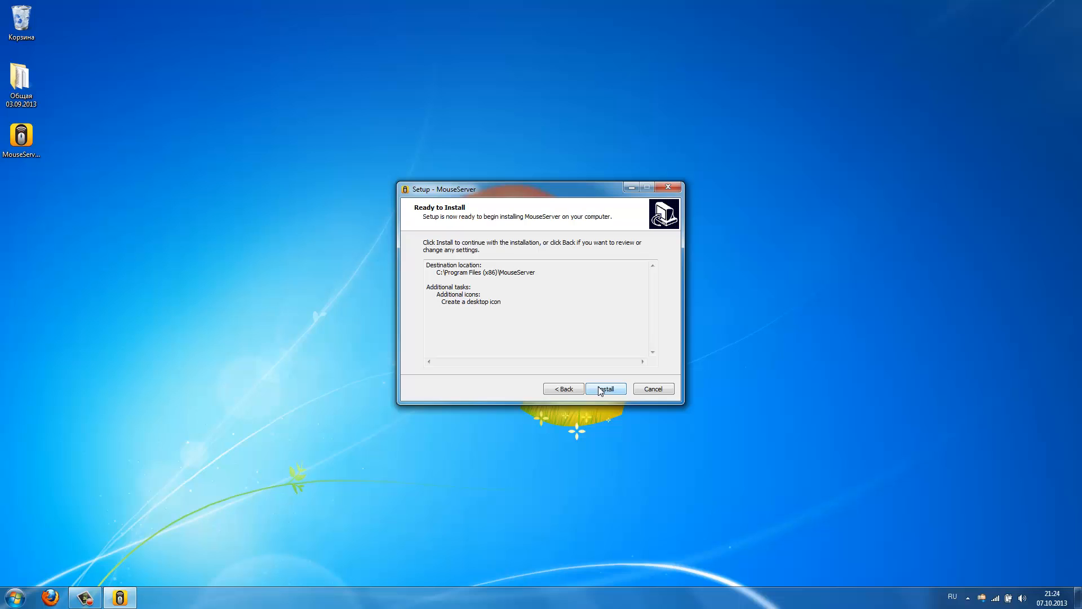
pyautogui.click(604, 389)
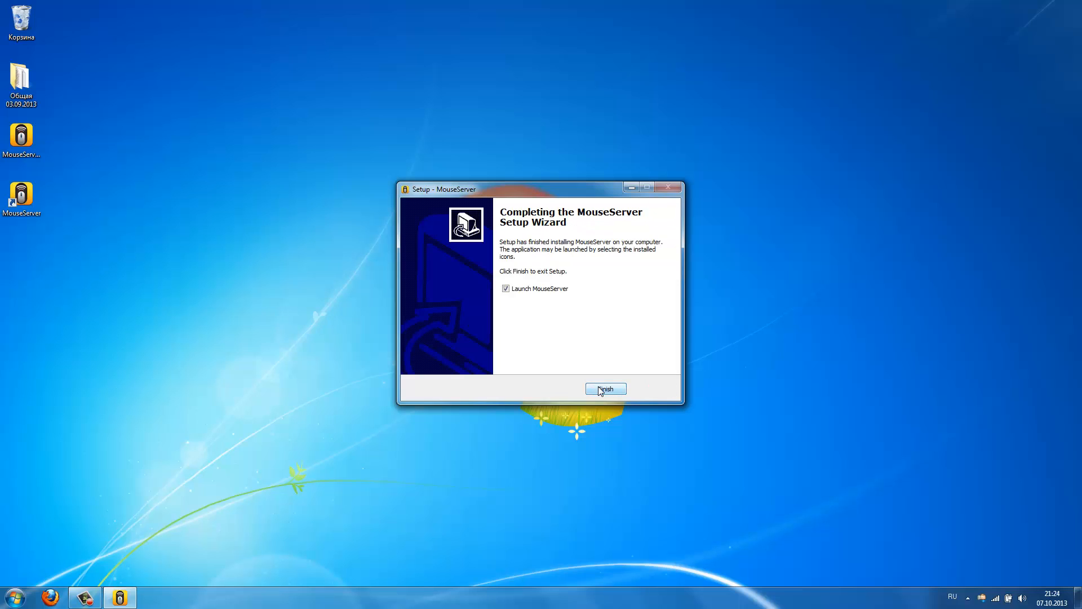
pyautogui.click(606, 389)
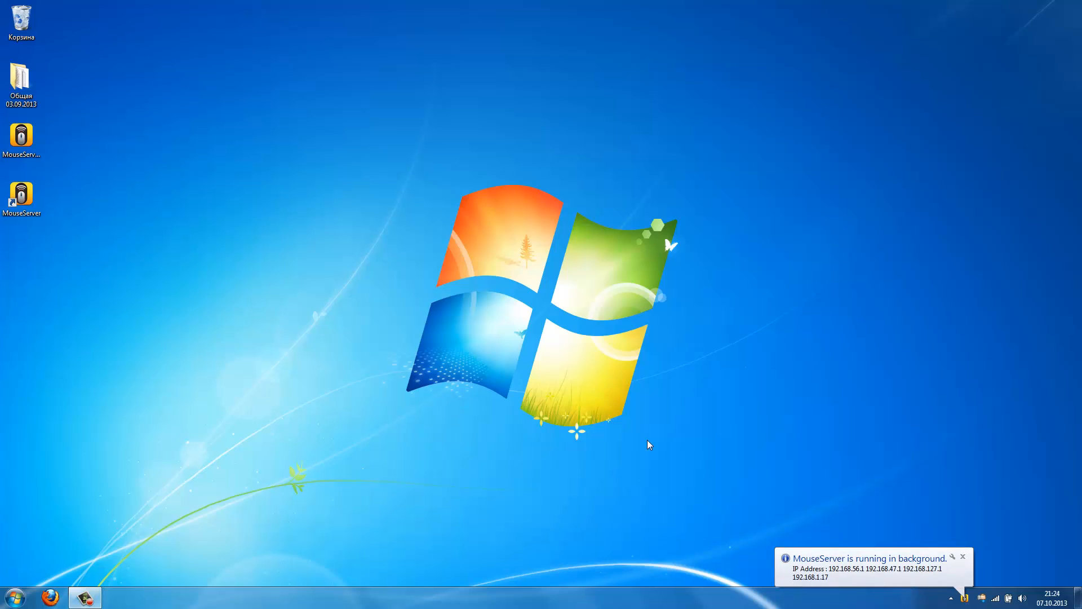
pyautogui.moveTo(650, 416)
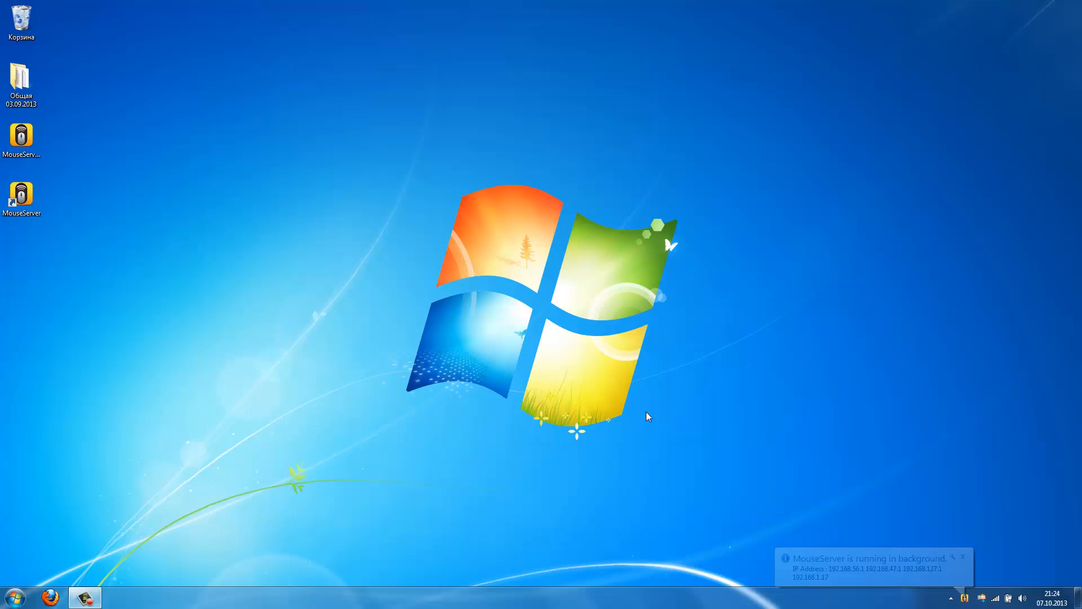
# - Dismiss the MouseServer tray balloon after noting the PC's IP addresses
pyautogui.click(963, 556)
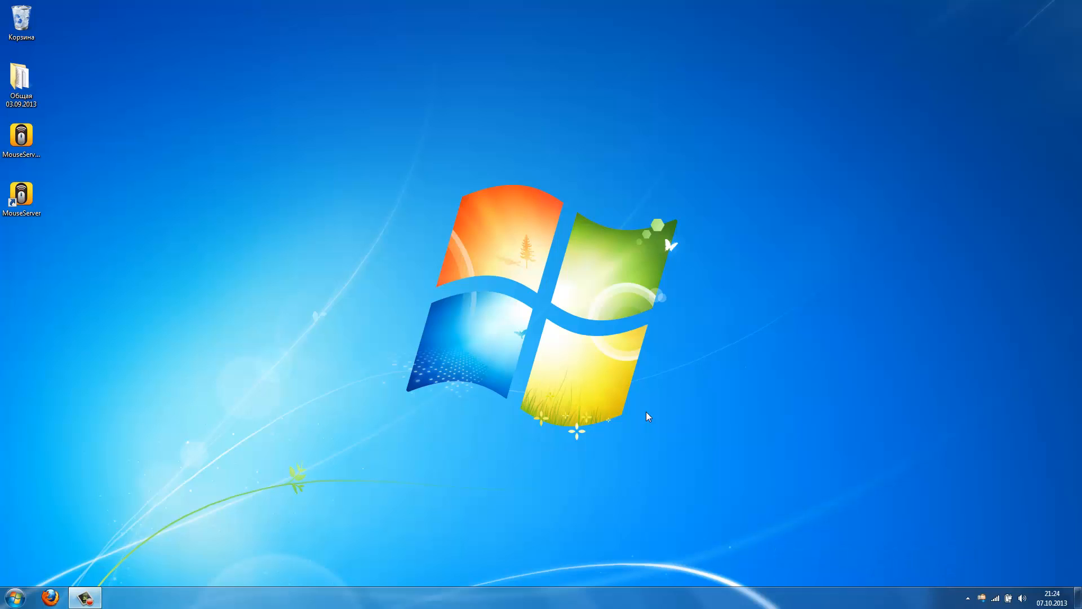
pyautogui.click(967, 598)
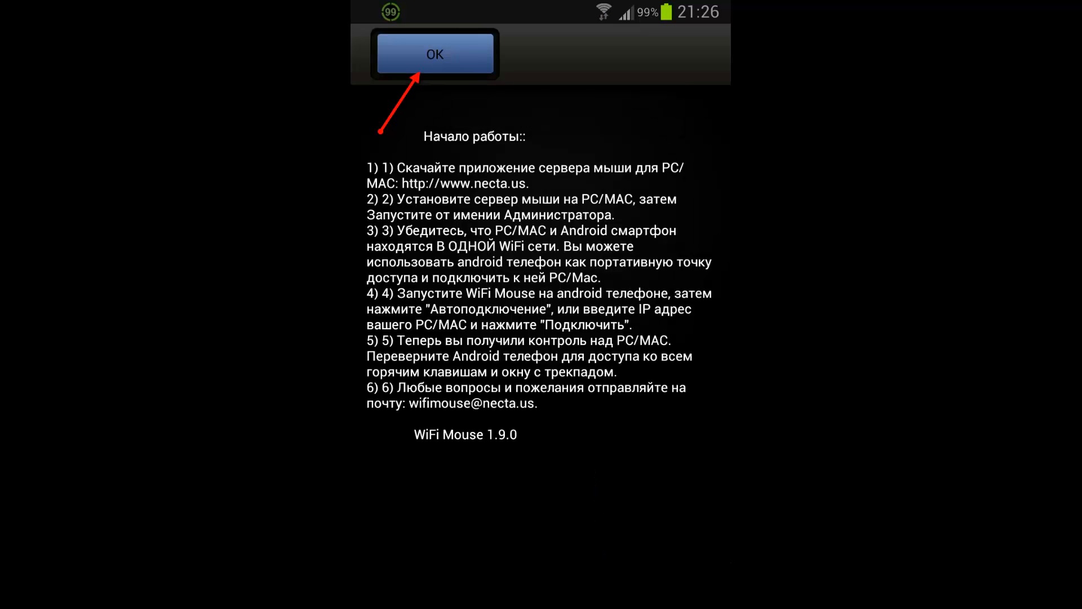
# - Dismiss the help screen, enter the server address 192.168.1.17 and connect the phone to the PC
pyautogui.click(433, 54)
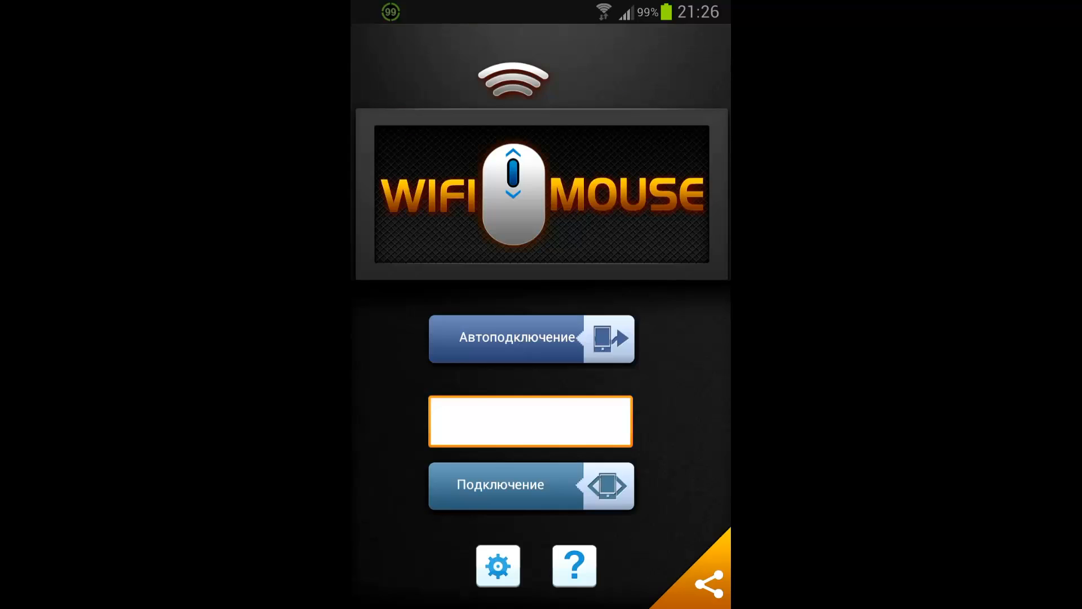
pyautogui.click(529, 420)
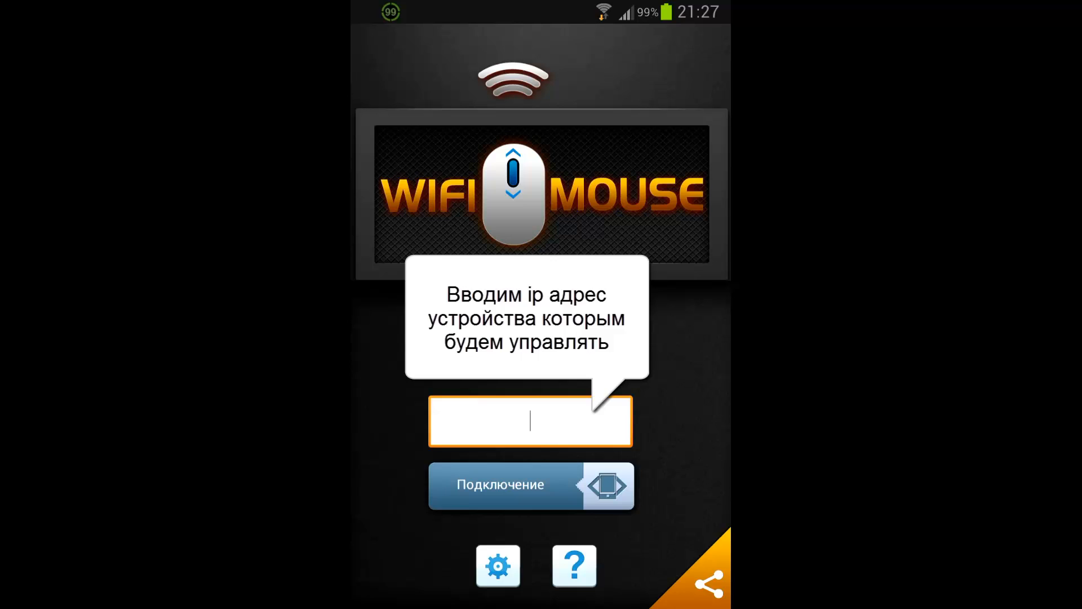
pyautogui.click(529, 421)
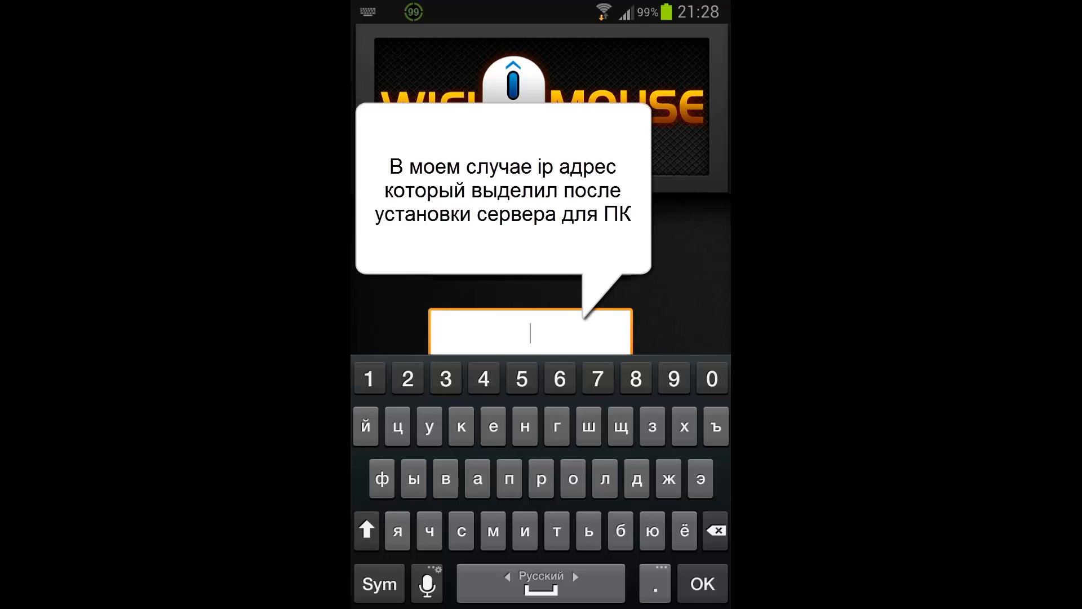
pyautogui.write('192.1')
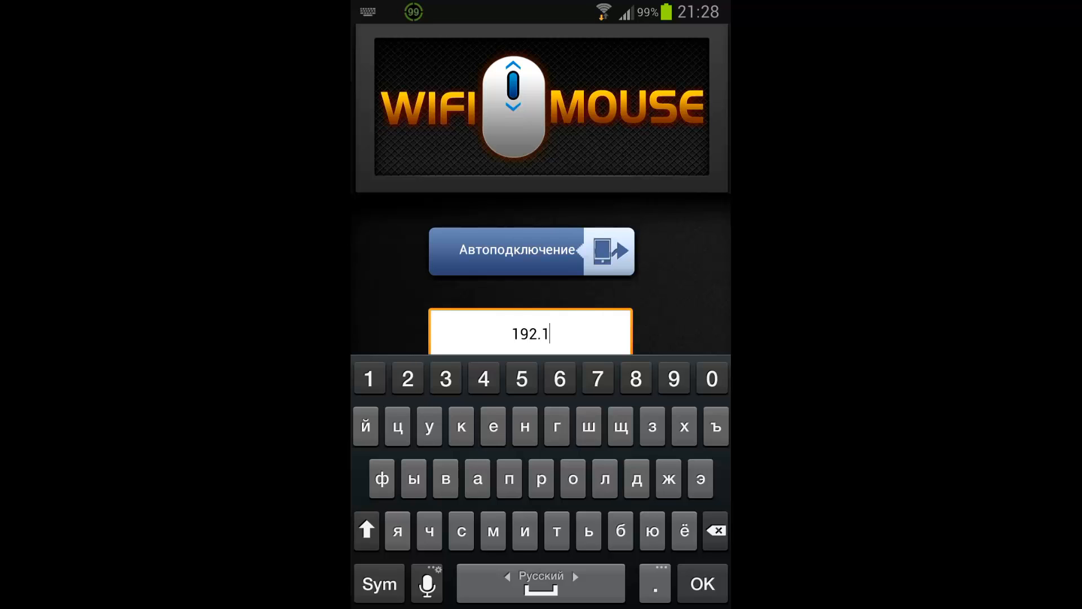
pyautogui.write('68.1.17')
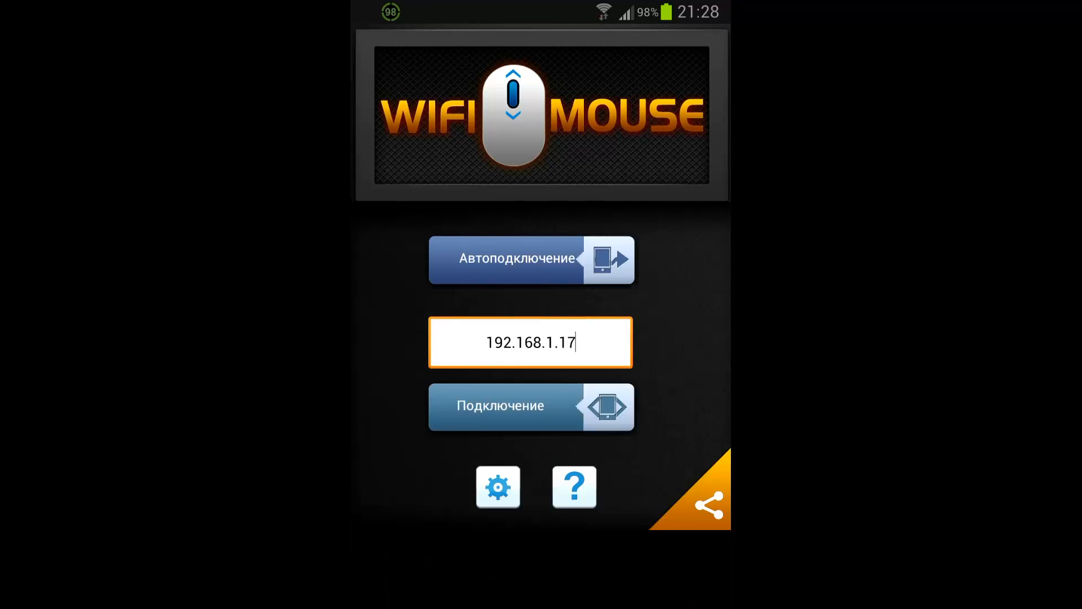
pyautogui.click(531, 406)
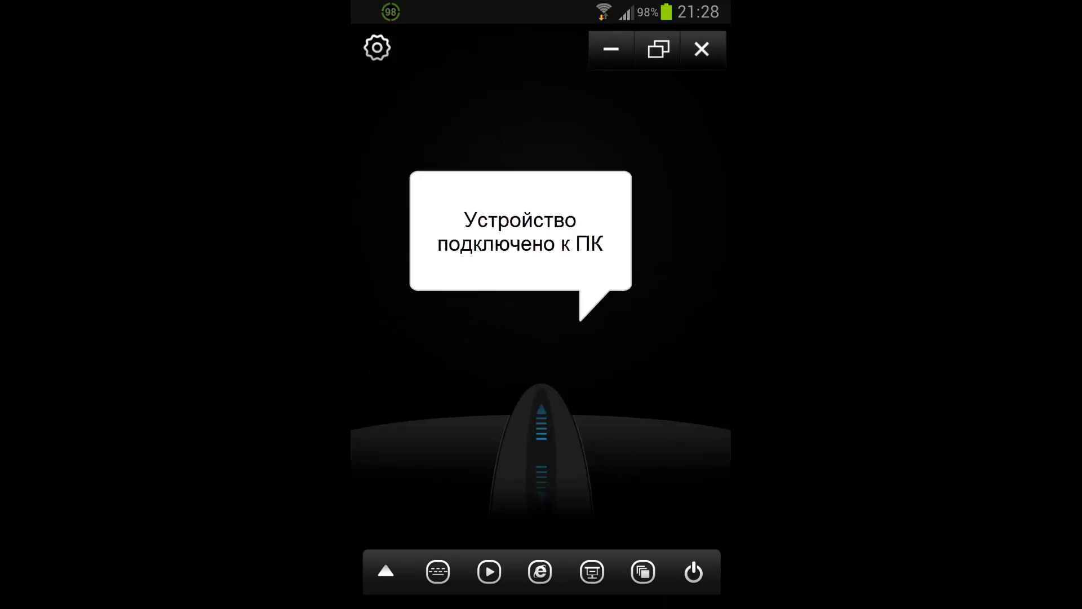
pyautogui.click(657, 49)
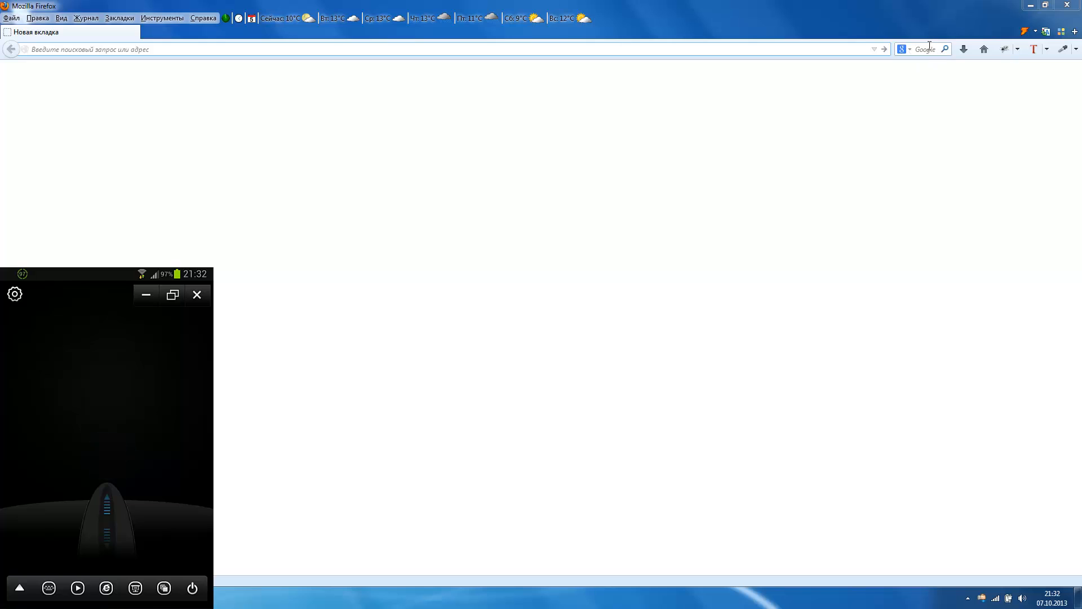
pyautogui.moveTo(924, 48)
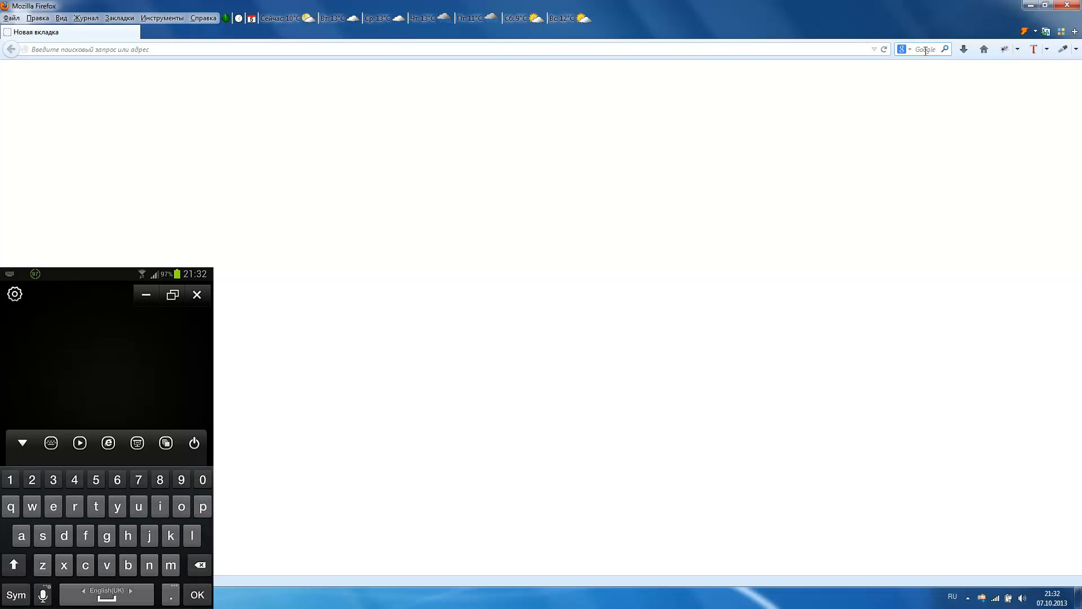
# - Search Google for "скачать софт" from the phone keyboard, then put the keyboard away
pyautogui.click(106, 590)
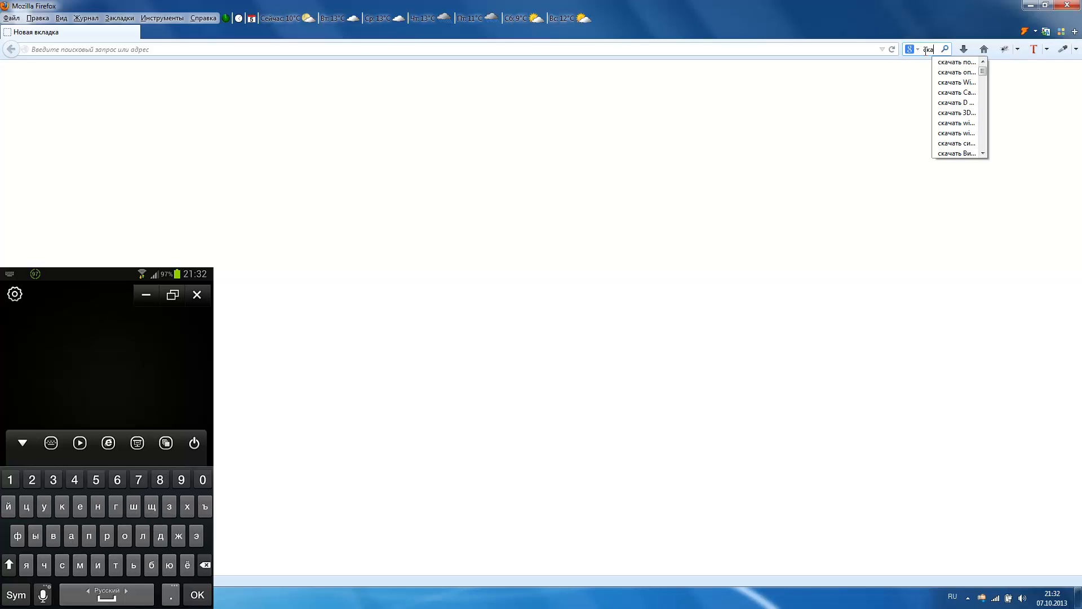
pyautogui.write('скачать')
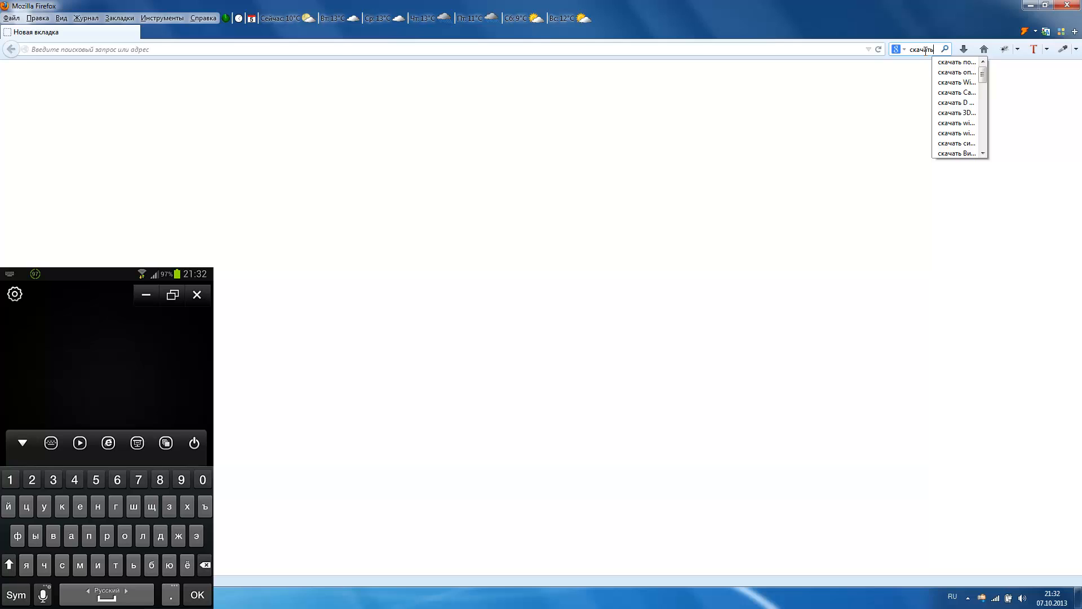
pyautogui.write('софт')
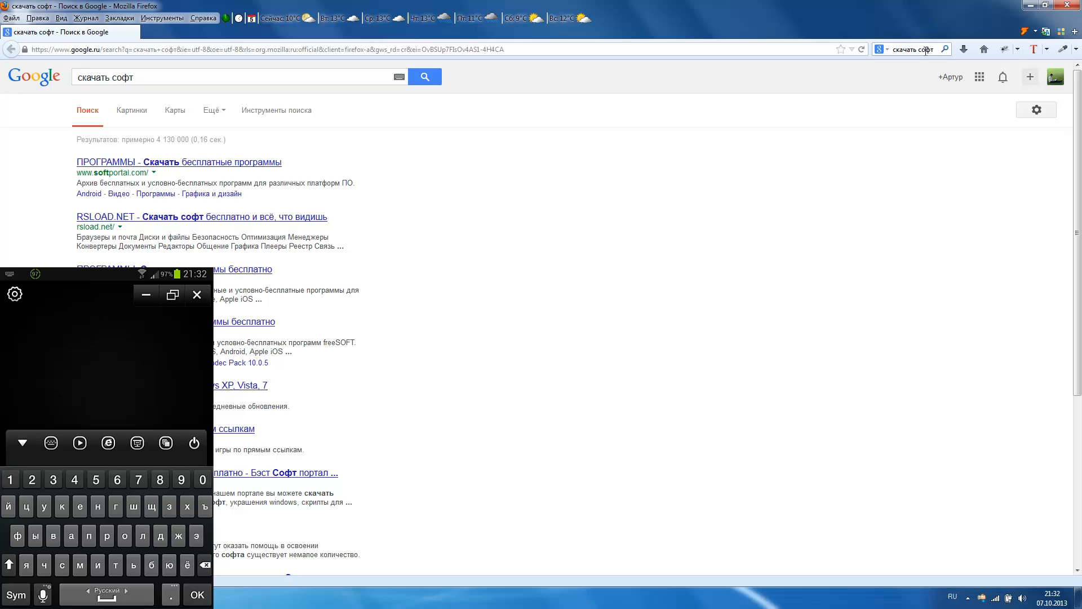
pyautogui.click(22, 442)
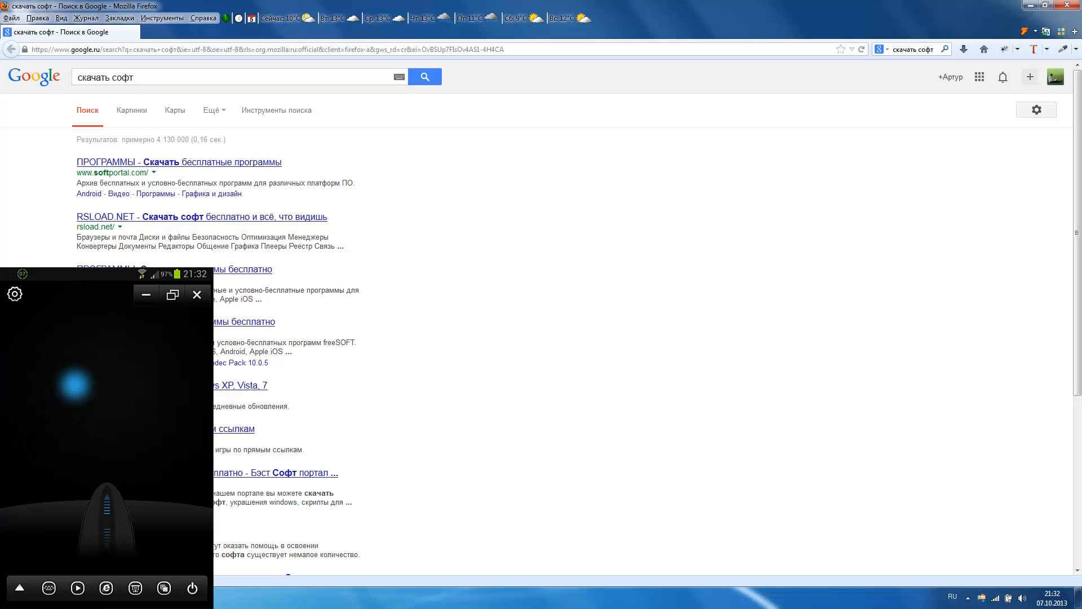
pyautogui.moveTo(186, 262)
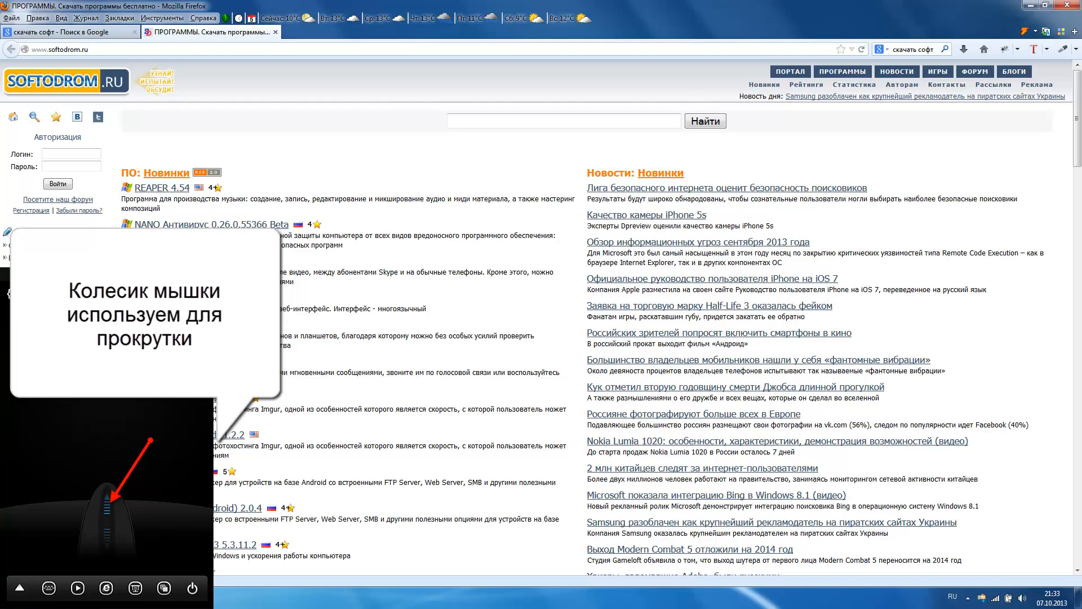
# - Scroll the softodrom.ru page up and down with the phone's scroll wheel
pyautogui.scroll(-3)
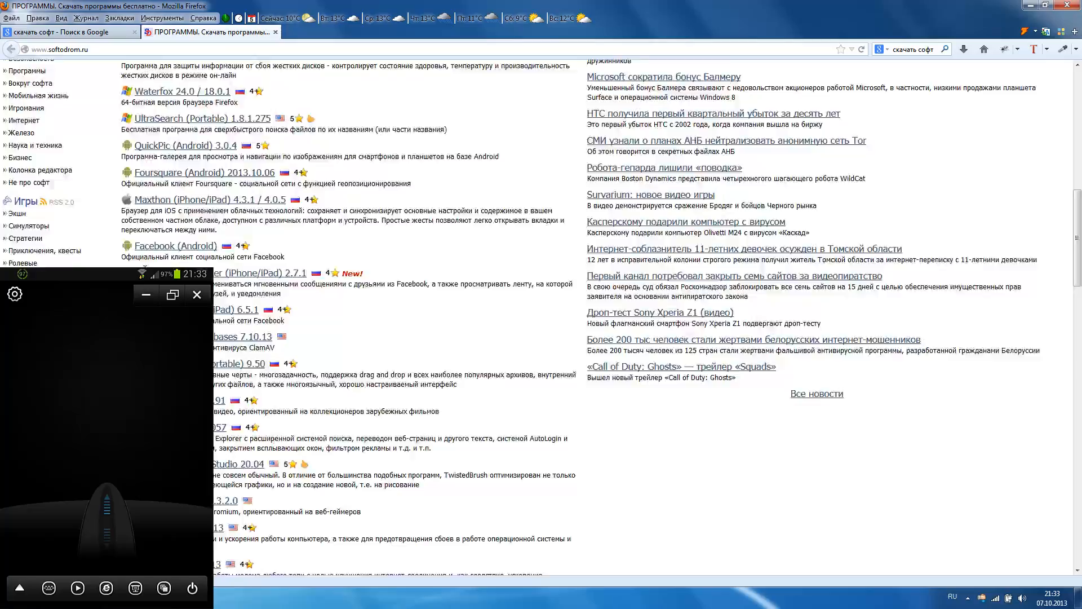
pyautogui.scroll(3)
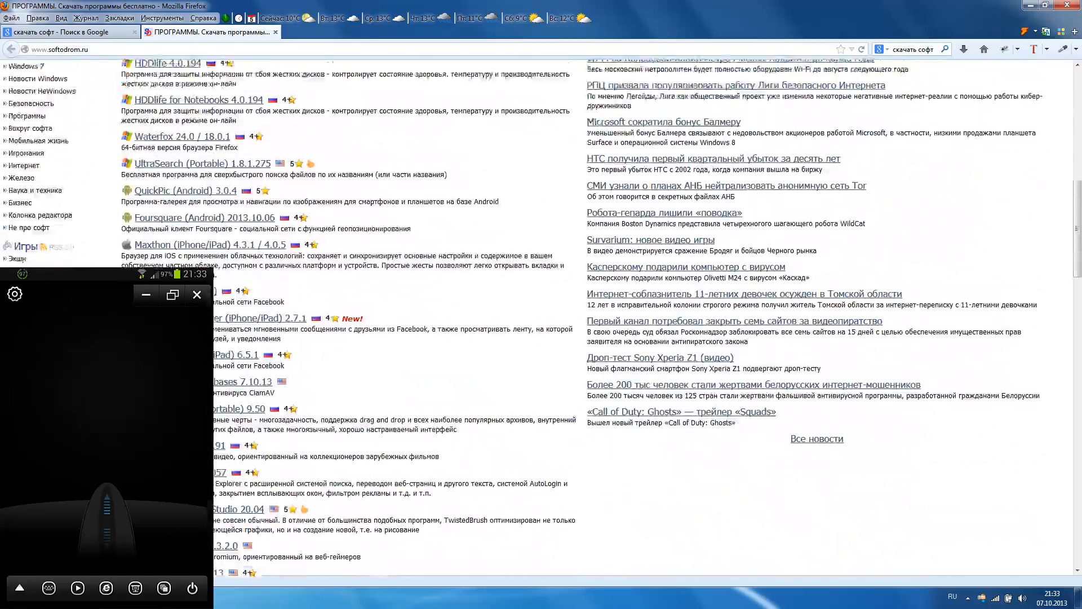
pyautogui.scroll(3)
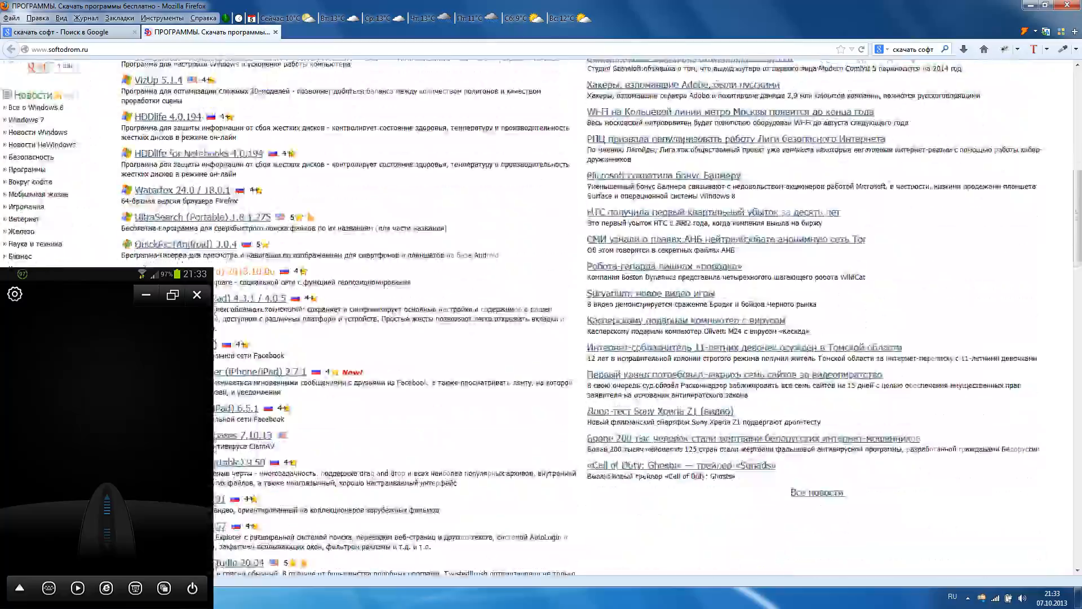
pyautogui.scroll(-3)
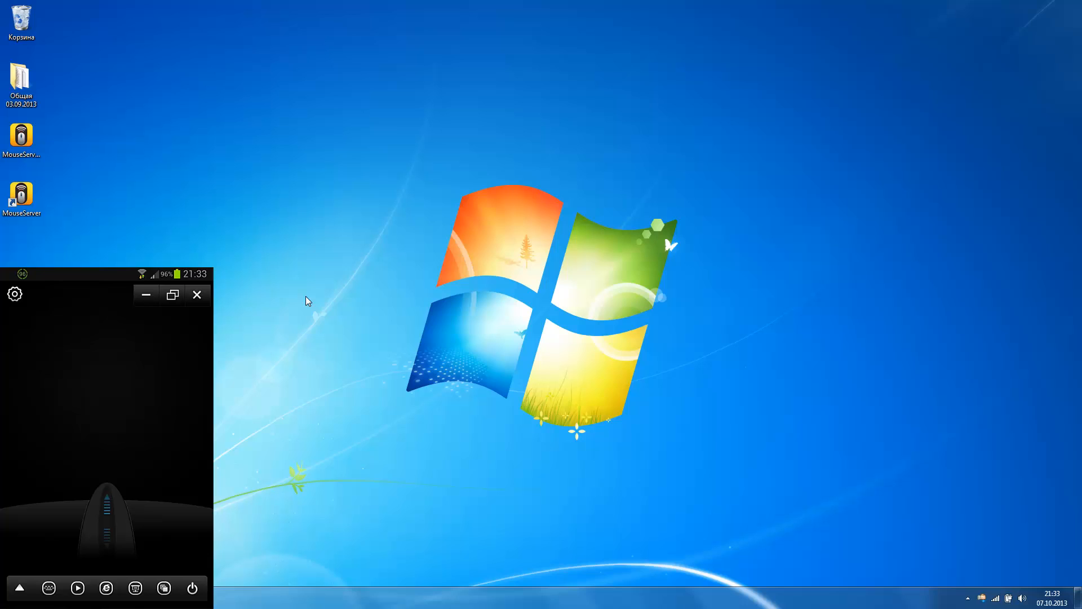
pyautogui.rightClick(307, 300)
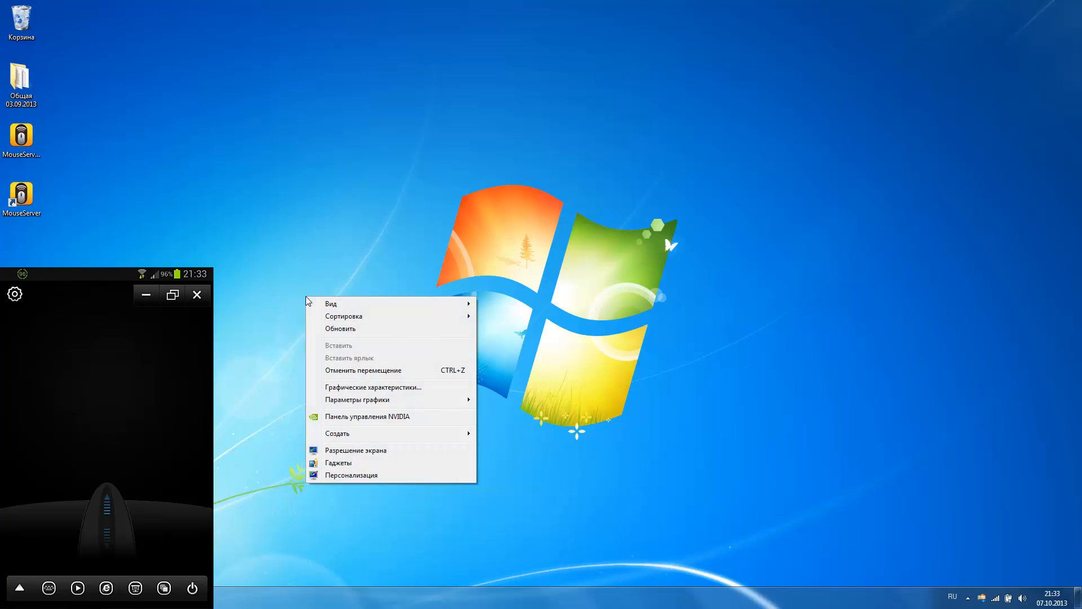
pyautogui.moveTo(337, 462)
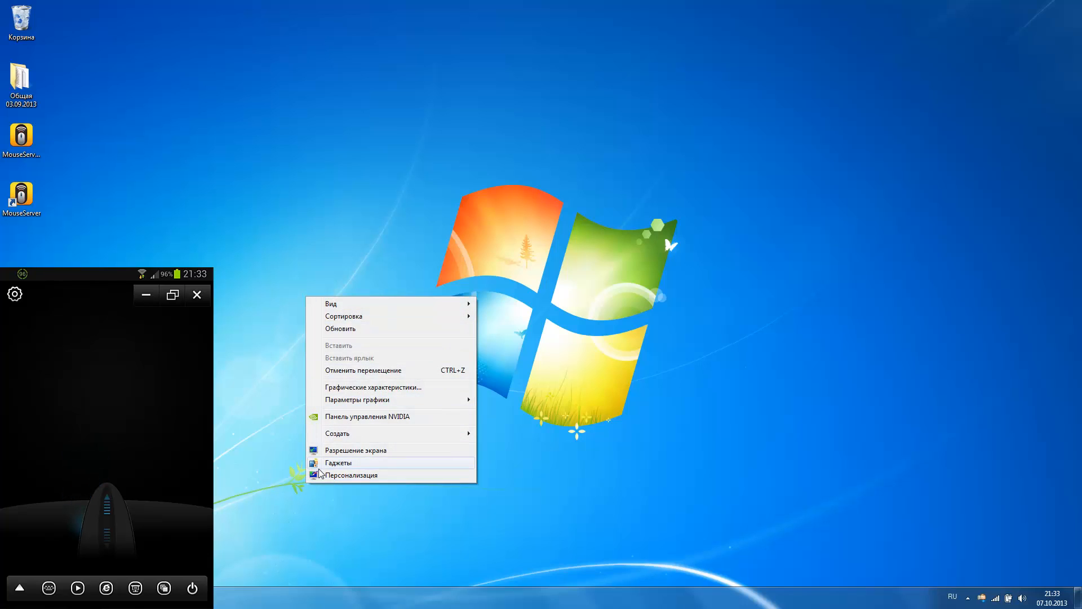
pyautogui.moveTo(322, 478)
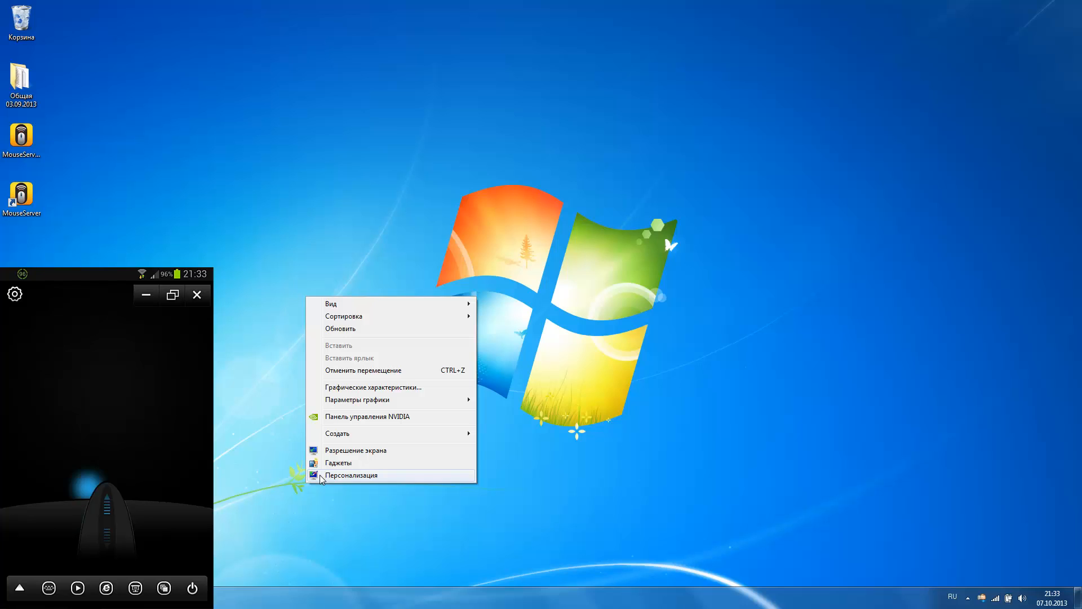
pyautogui.click(352, 474)
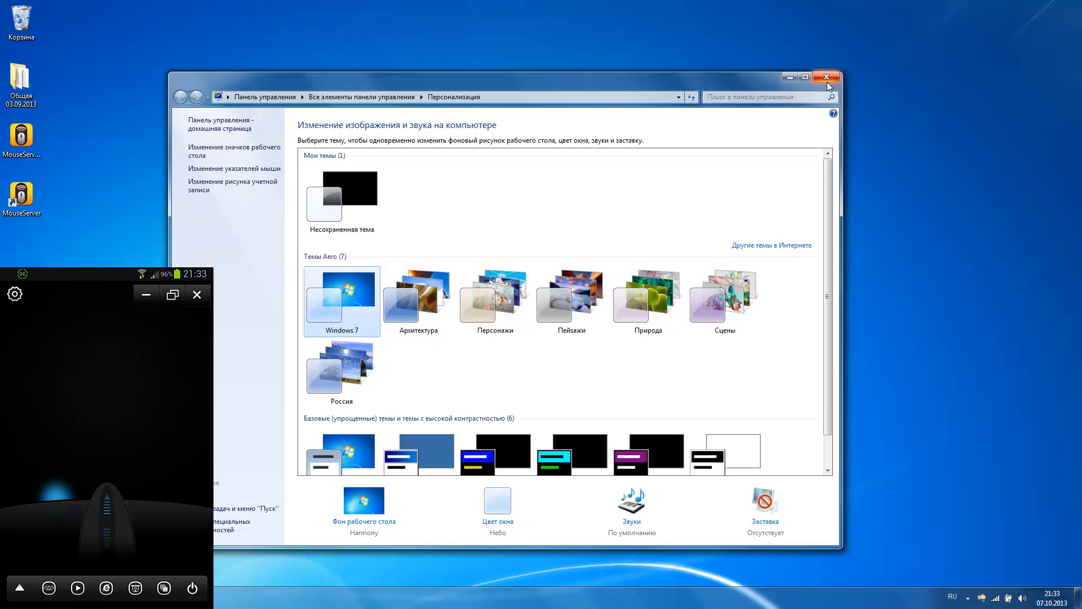
pyautogui.click(826, 76)
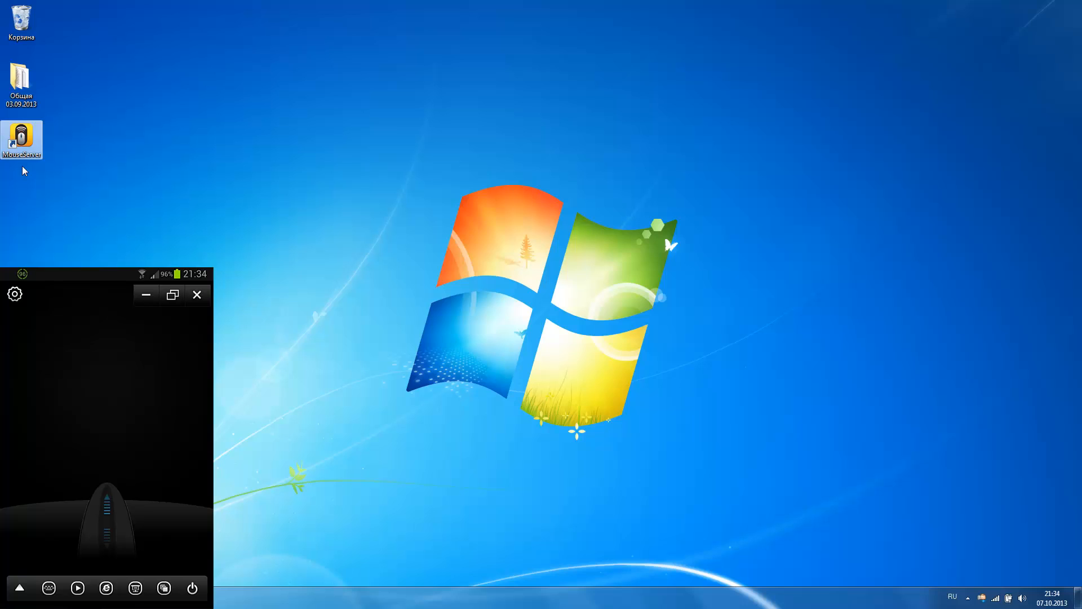
pyautogui.moveTo(83, 251)
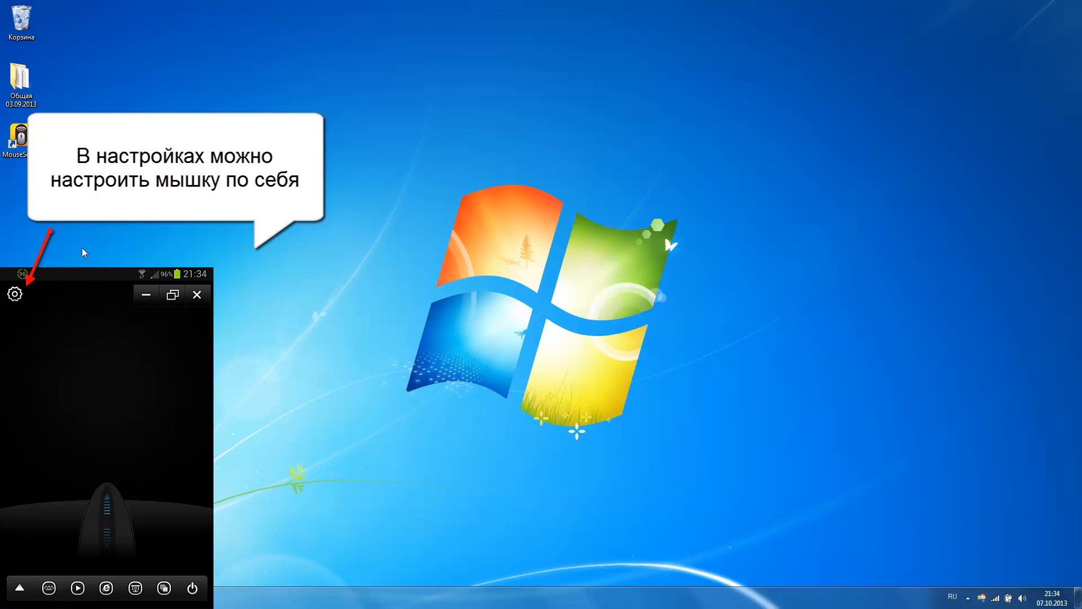
# - Open WiFi Mouse settings showing mouse and scroll sensitivity sliders
pyautogui.click(14, 294)
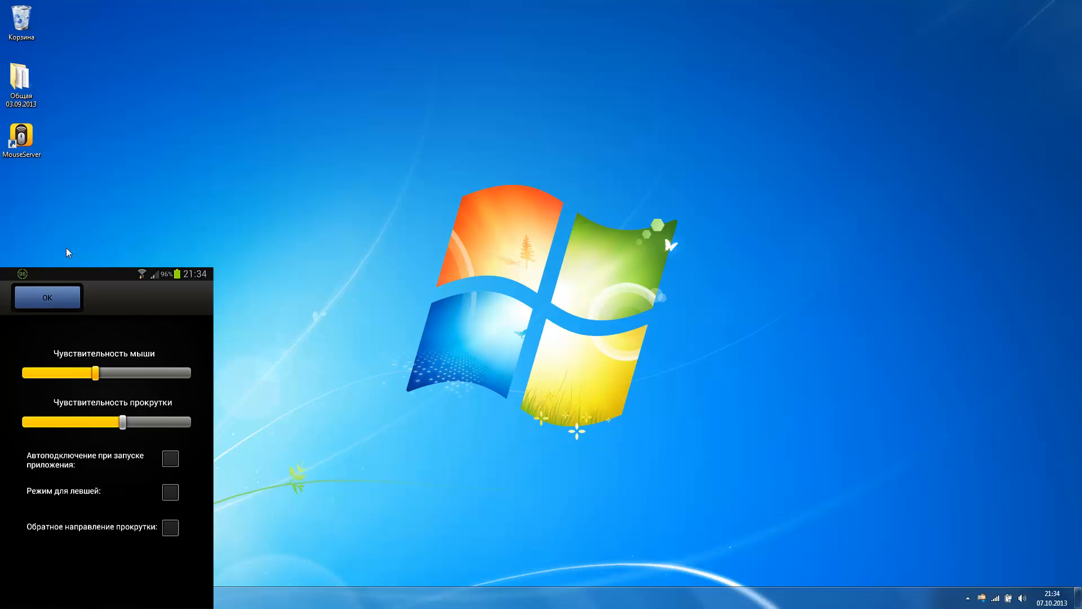